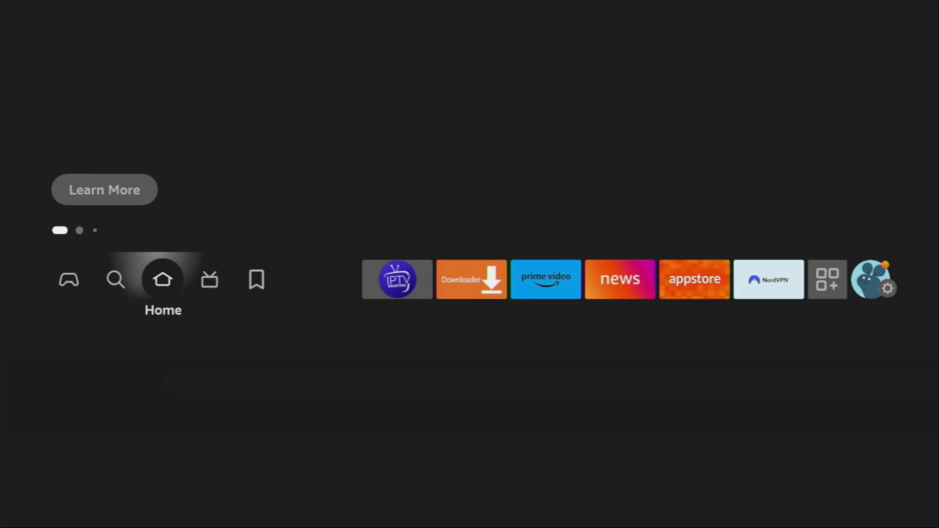
# - Search for Downloader from the Fire TV home screen's search area
pyautogui.click(117, 280)
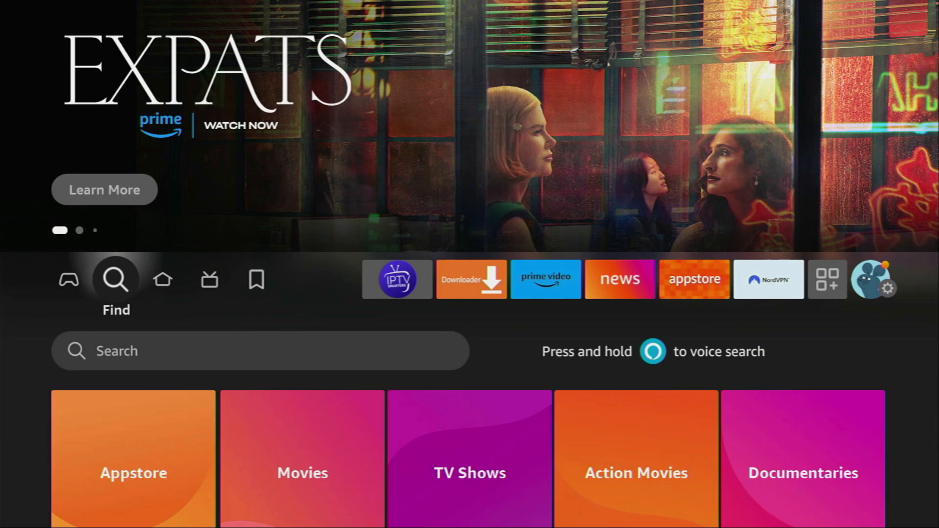
pyautogui.scroll(-3)
pyautogui.write('Dow')
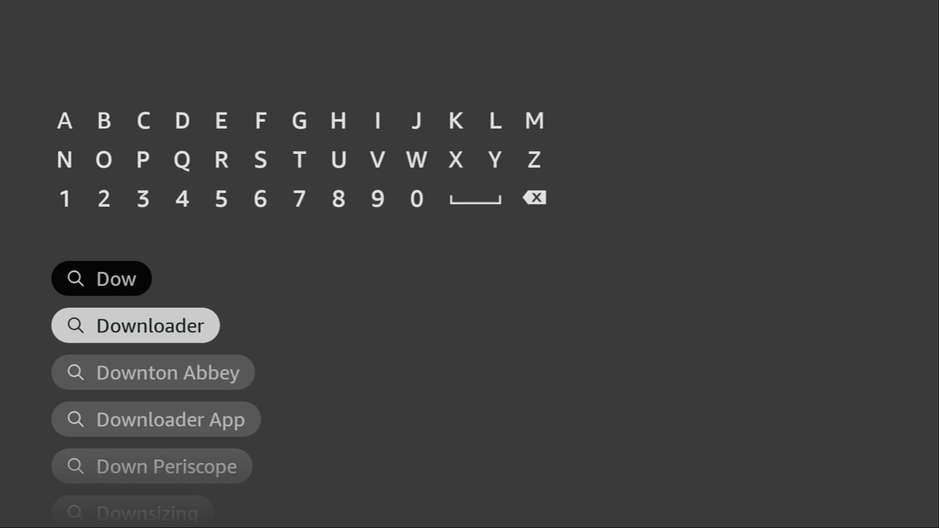
pyautogui.click(135, 326)
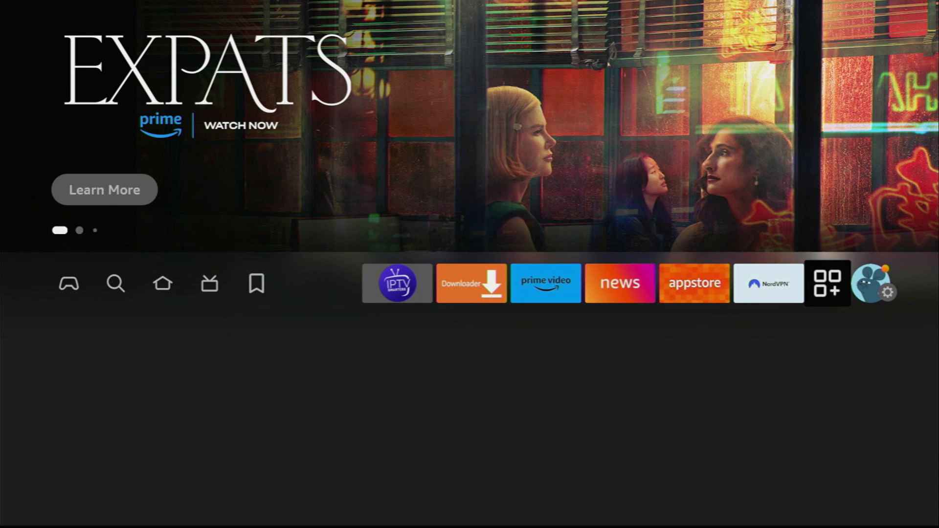
# - In Settings > My Fire TV > About, tap the Fire TV Stick entry to unlock Developer options
pyautogui.click(875, 284)
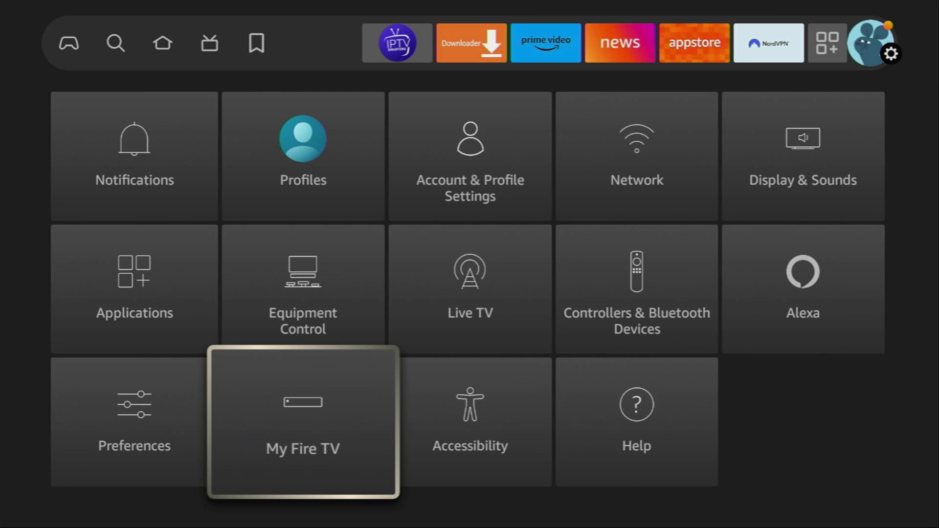
pyautogui.click(302, 430)
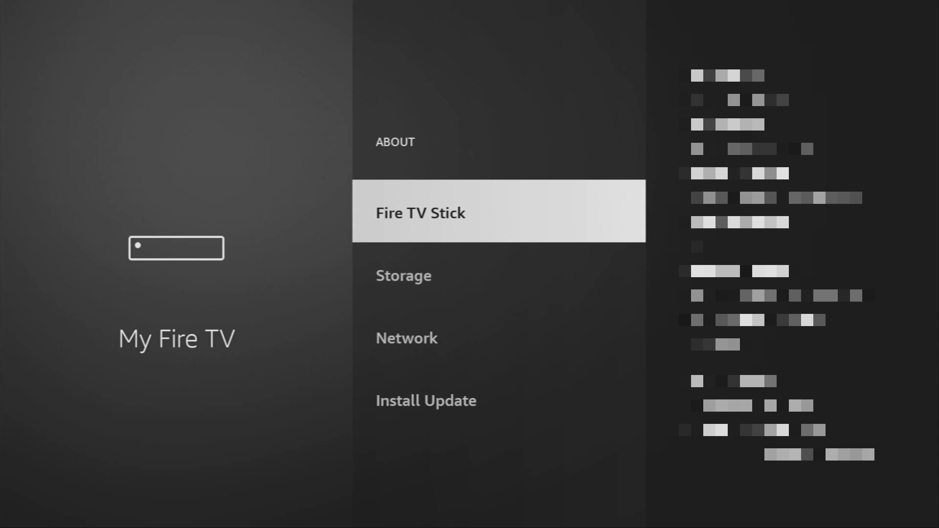
pyautogui.click(421, 213)
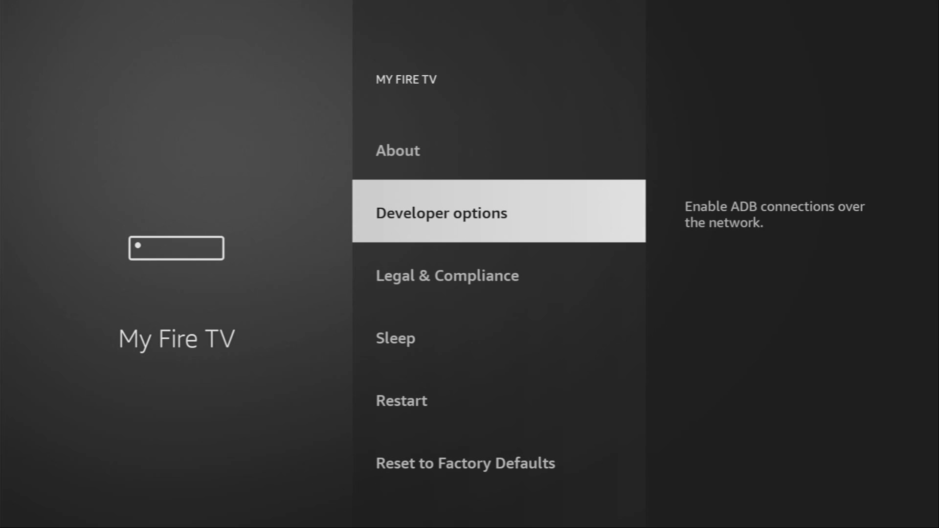
# - Allow Downloader to install unknown apps in Developer options, then return Home
pyautogui.click(441, 213)
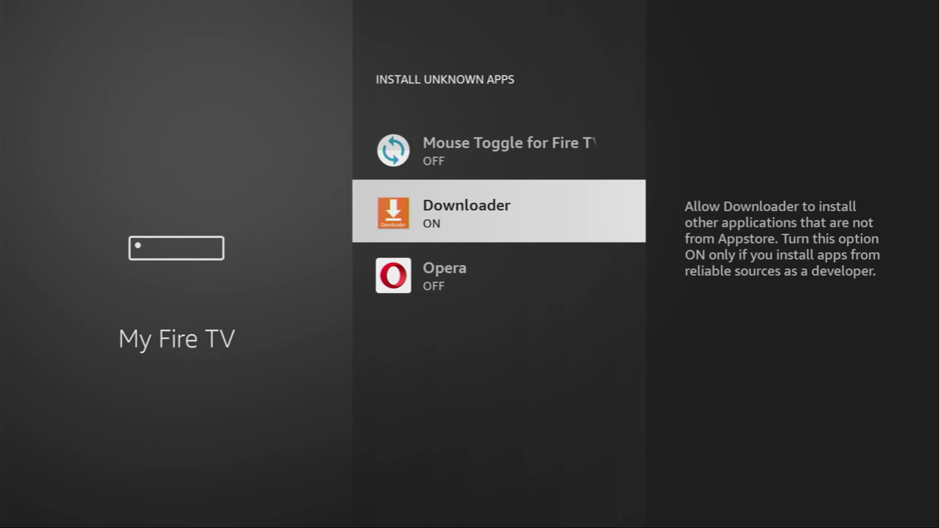
pyautogui.press('Home')
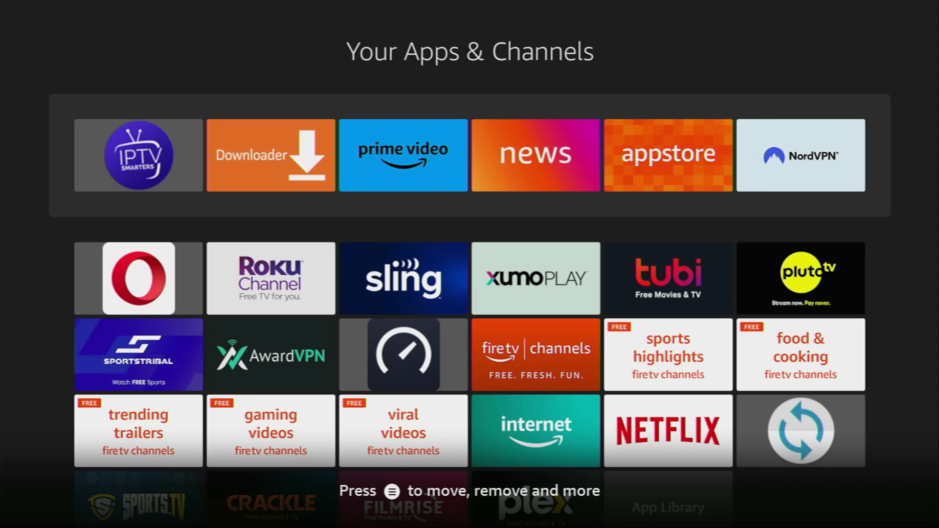
# - Launch NordVPN and connect to a United States server
pyautogui.click(800, 156)
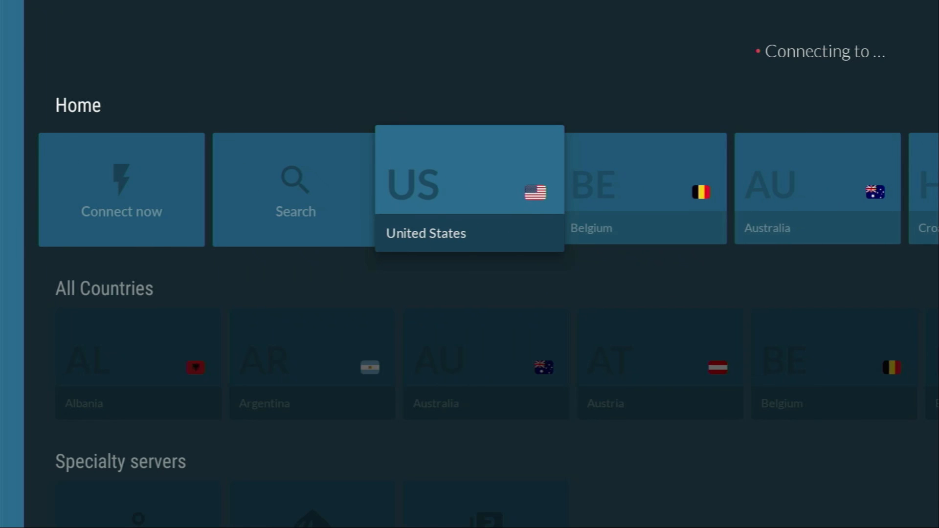
pyautogui.click(469, 184)
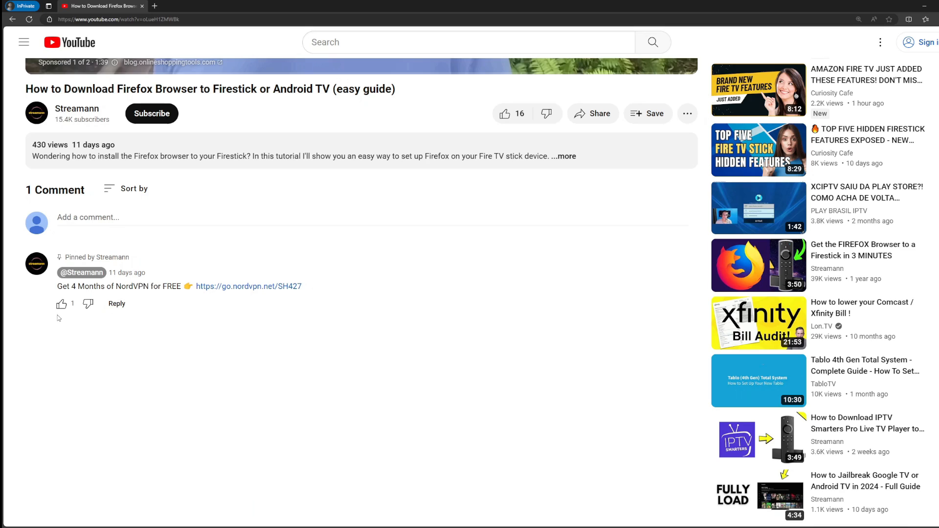
# - Follow the pinned comment's NordVPN link to the New Year's deal page
pyautogui.doubleClick(249, 287)
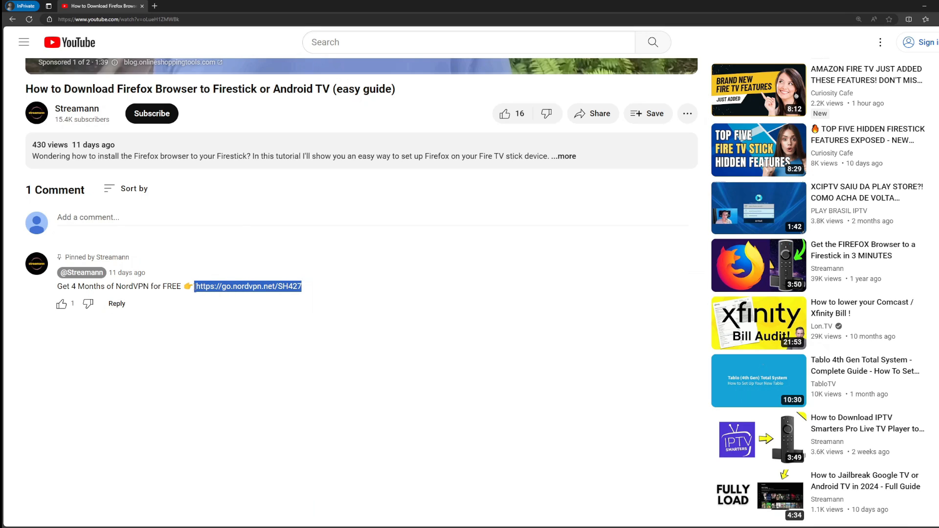
pyautogui.click(248, 286)
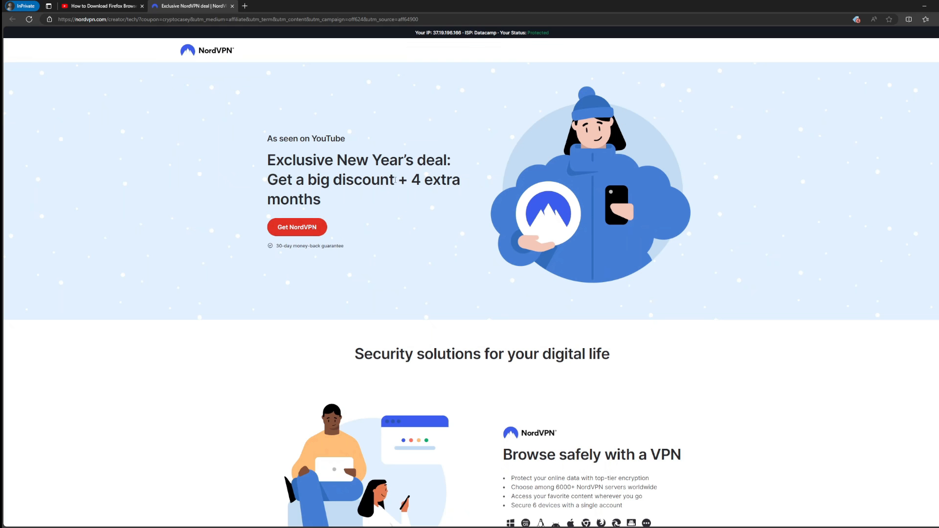
pyautogui.moveTo(398, 179); pyautogui.dragTo(321, 200)
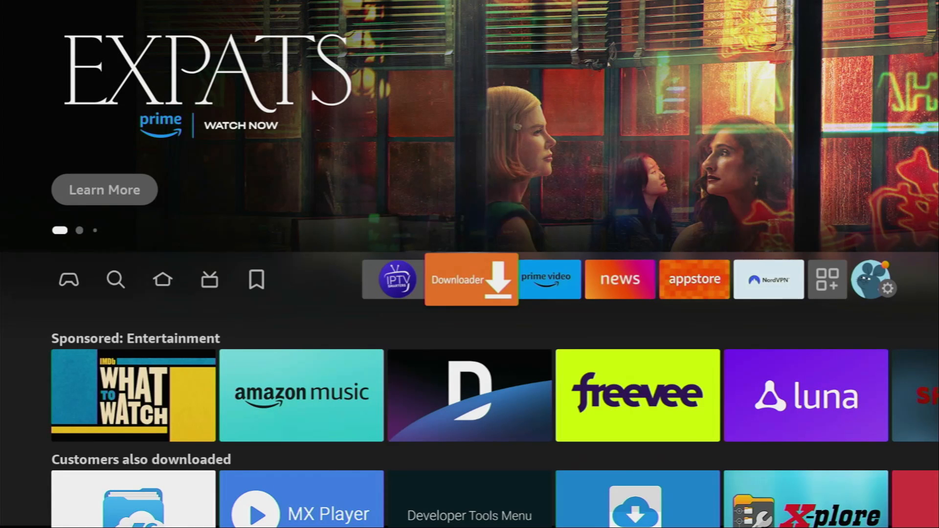
# - Launch Downloader and load ott-nav.com in its URL field
pyautogui.click(471, 280)
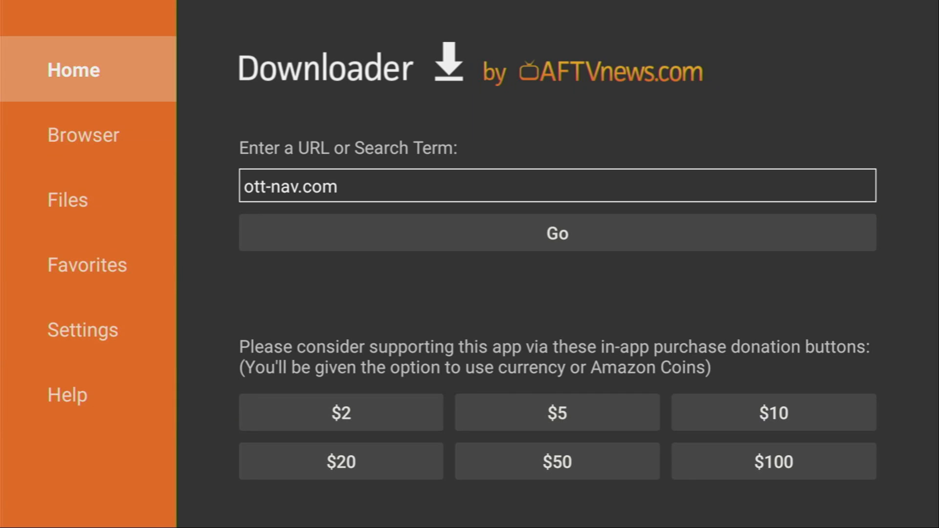
pyautogui.click(557, 189)
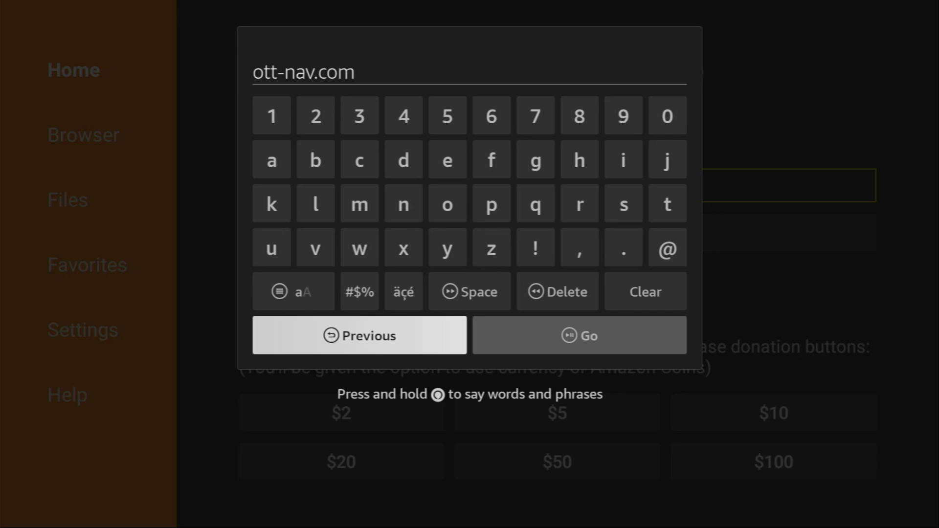
pyautogui.click(579, 335)
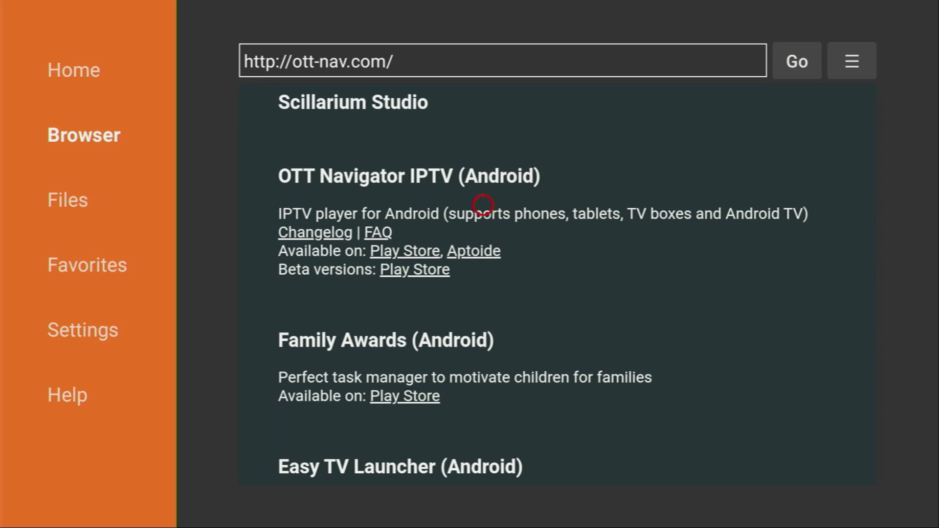
pyautogui.moveTo(441, 303)
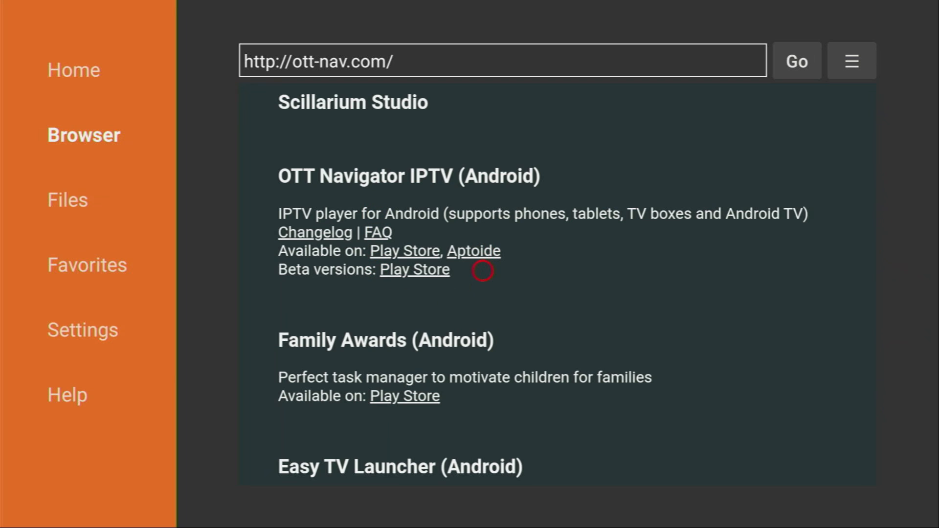
pyautogui.moveTo(477, 250)
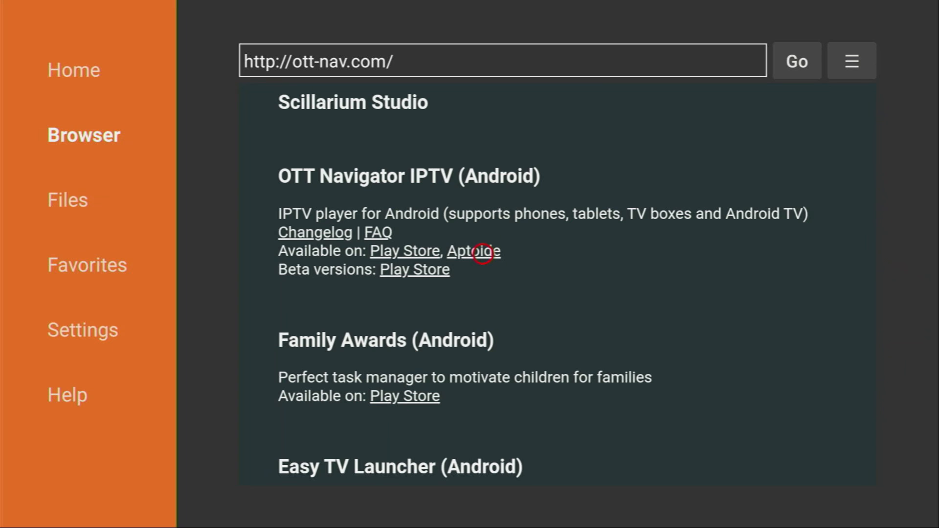
# - Open OTT Navigator's Aptoide listing and download the app file
pyautogui.click(473, 250)
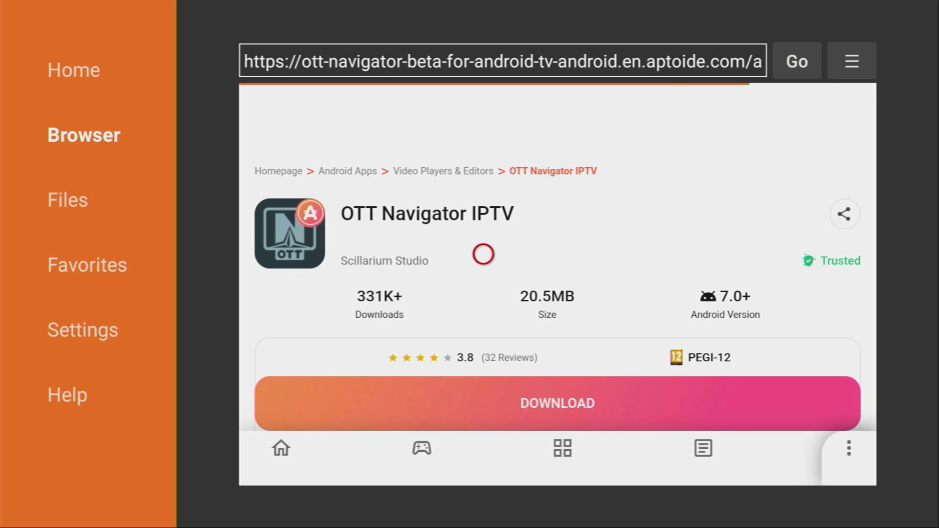
pyautogui.scroll(-3)
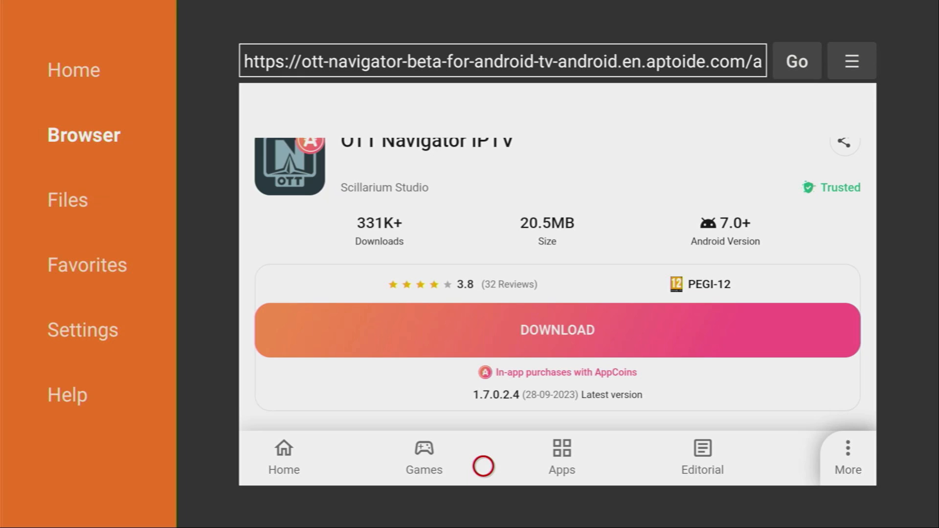
pyautogui.scroll(-3)
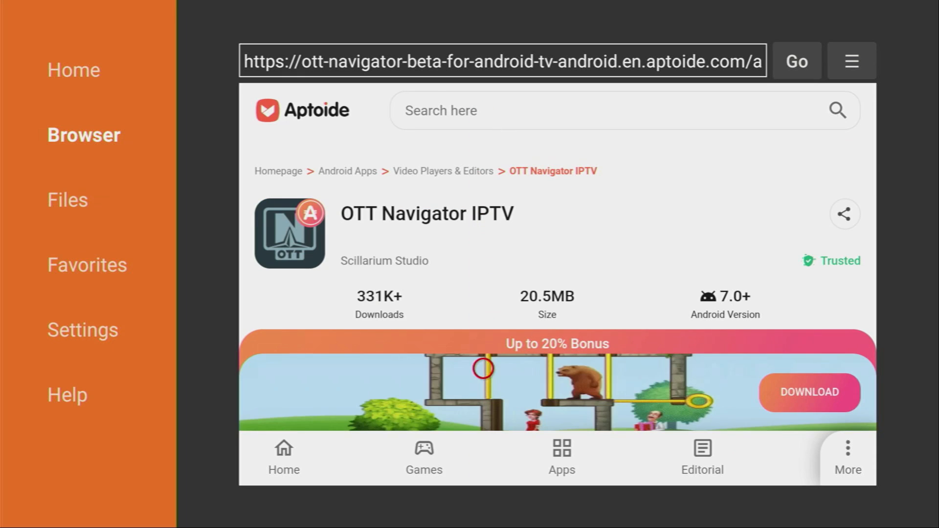
pyautogui.scroll(-3)
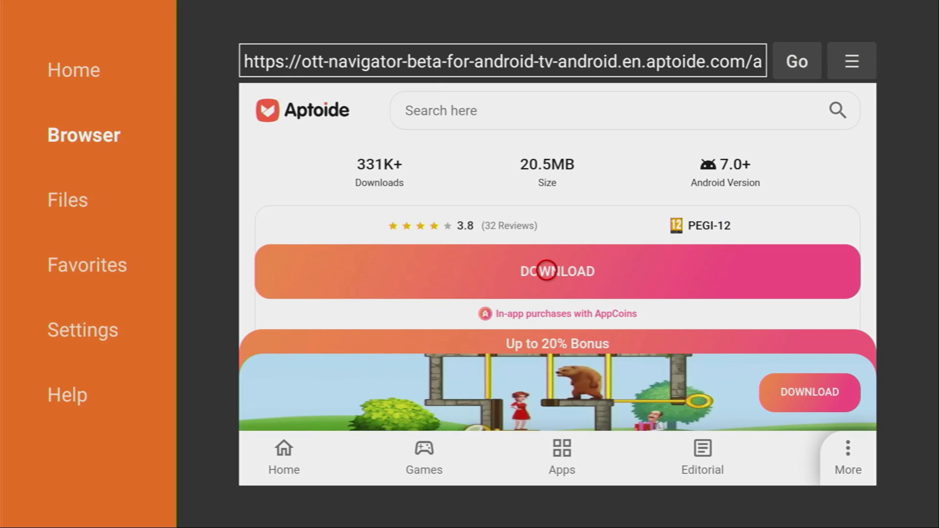
pyautogui.click(543, 272)
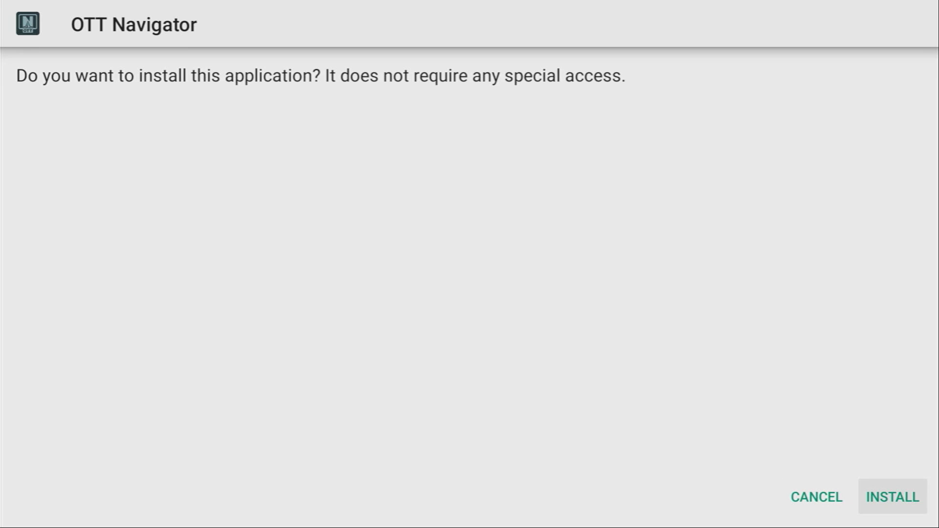
# - Install OTT Navigator and delete its downloaded installer file
pyautogui.click(891, 497)
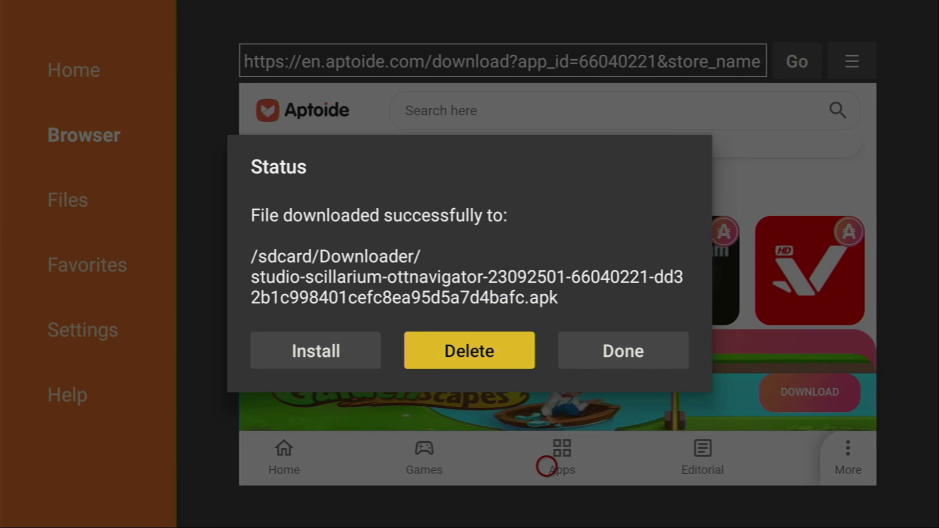
pyautogui.click(469, 350)
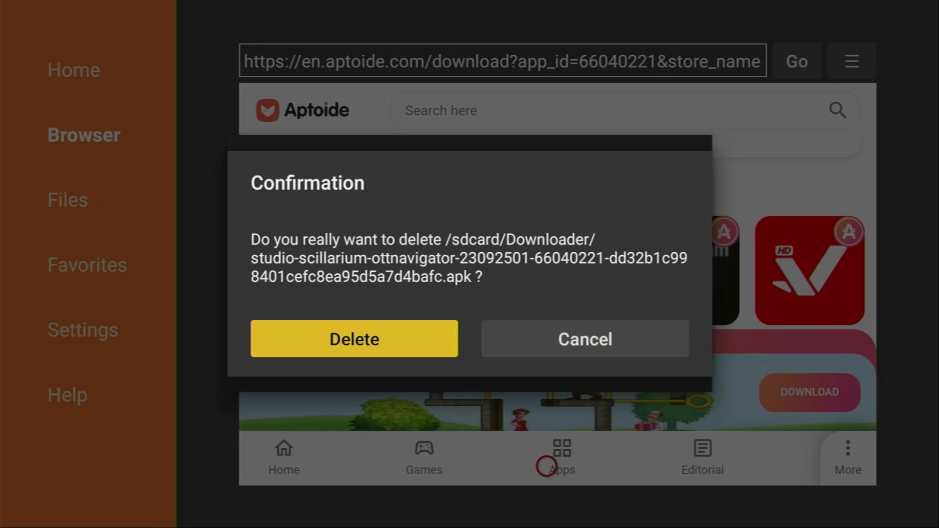
pyautogui.click(354, 338)
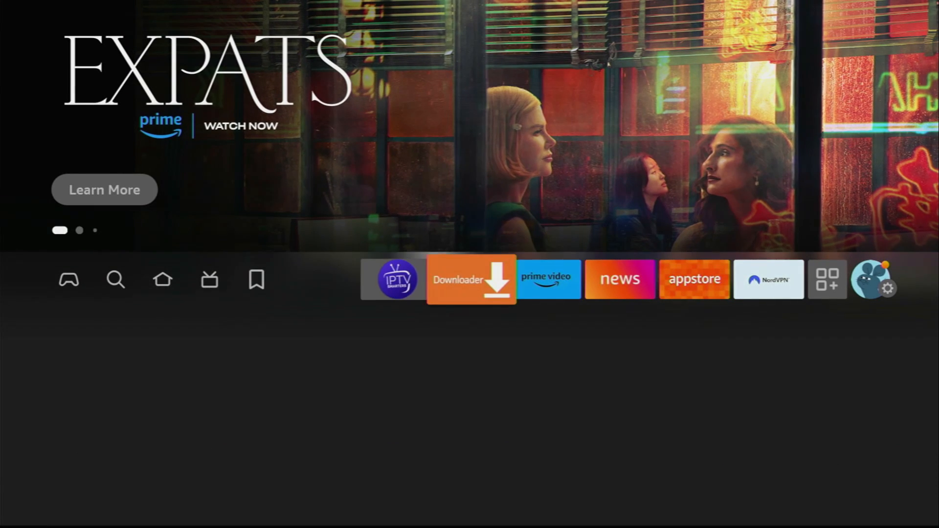
# - Move OTT Navigator to the front of the apps grid and launch it
pyautogui.click(827, 280)
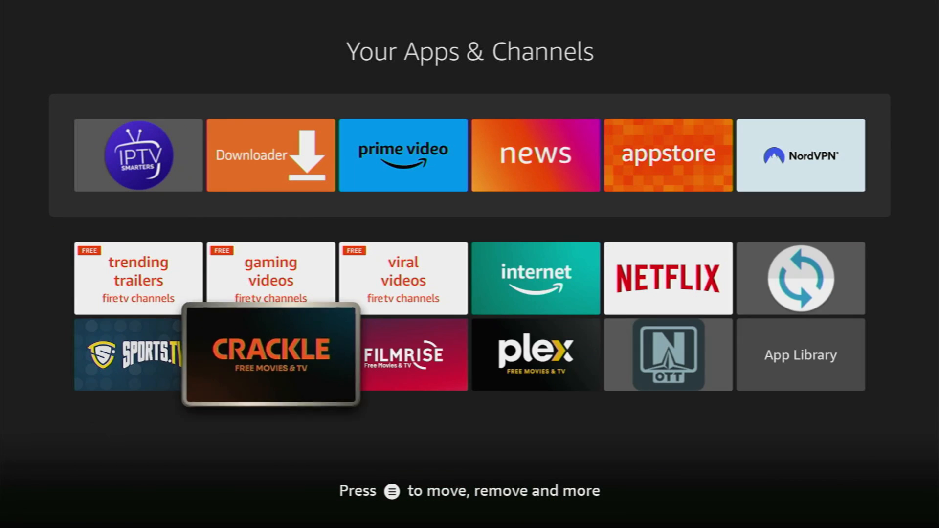
pyautogui.press('right')
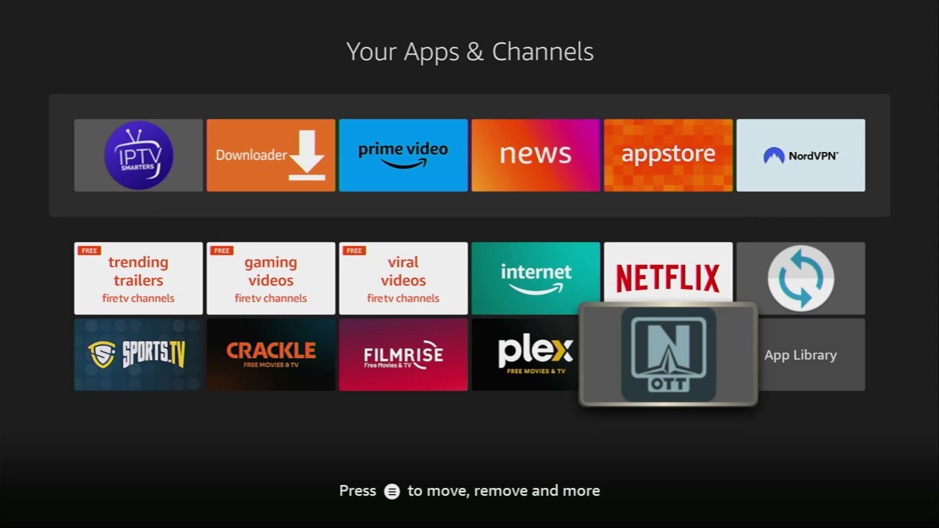
pyautogui.press('Menu')
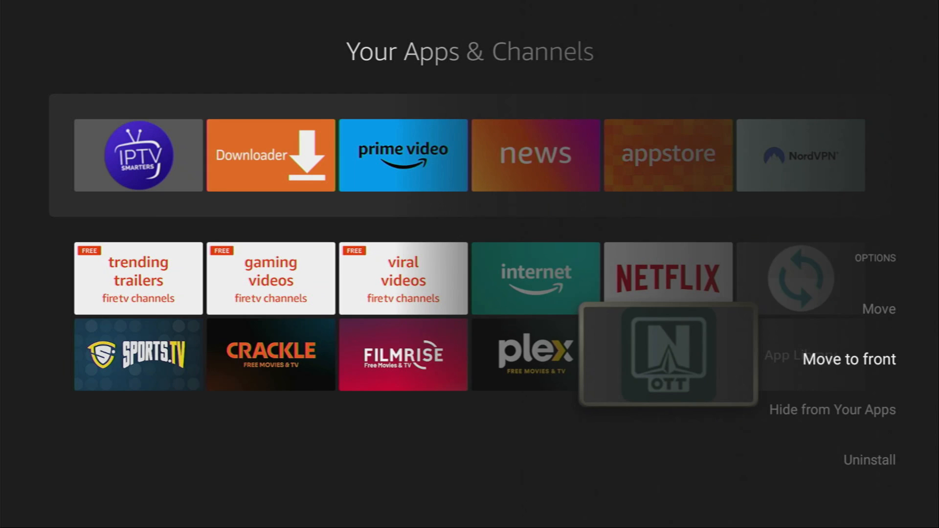
pyautogui.click(848, 359)
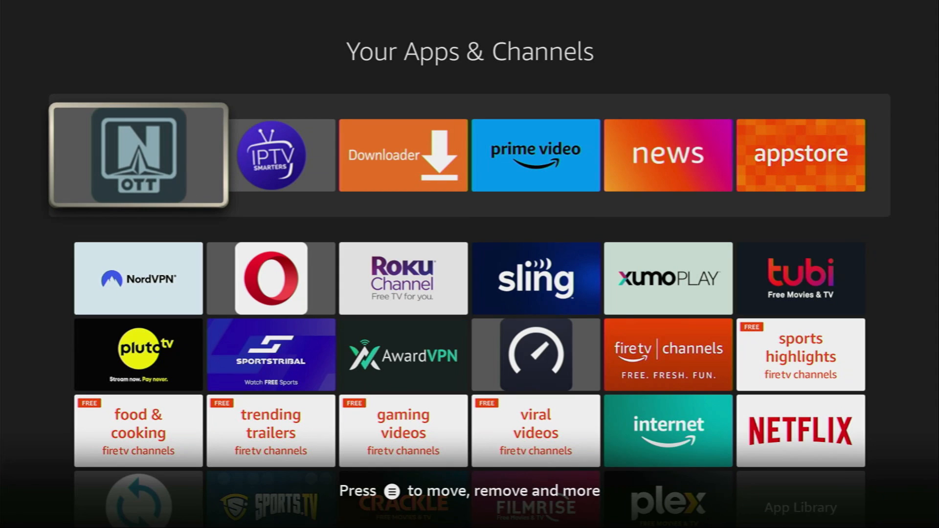
pyautogui.press('Down')
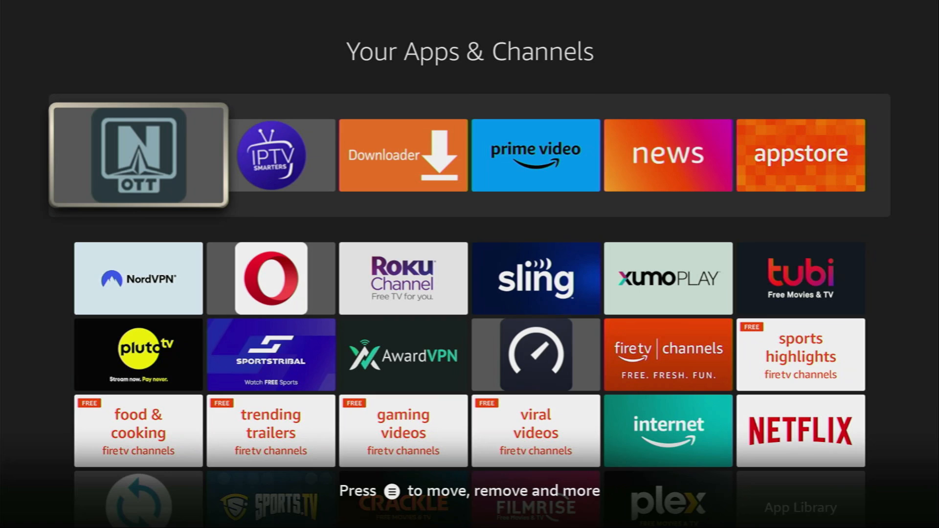
pyautogui.click(138, 156)
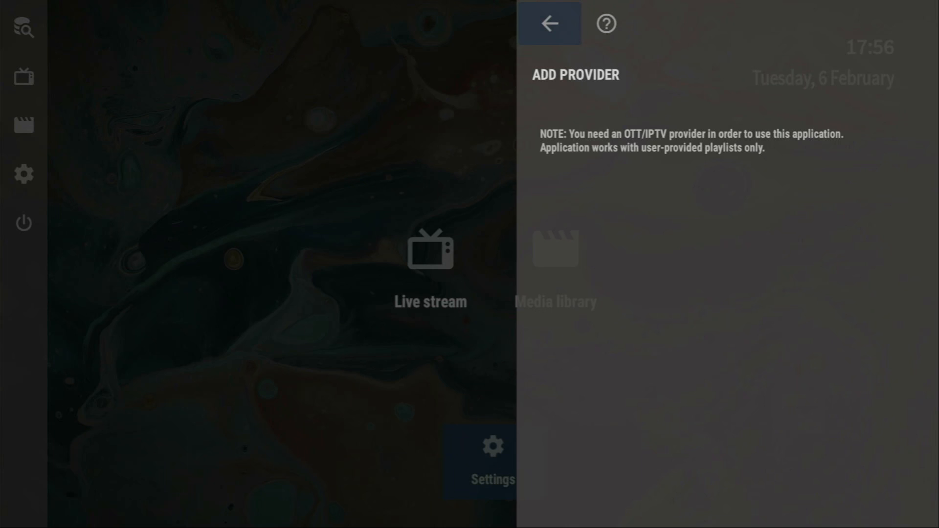
# - Browse Settings > Provider, view a middleware server login form, and return to the settings list
pyautogui.click(550, 24)
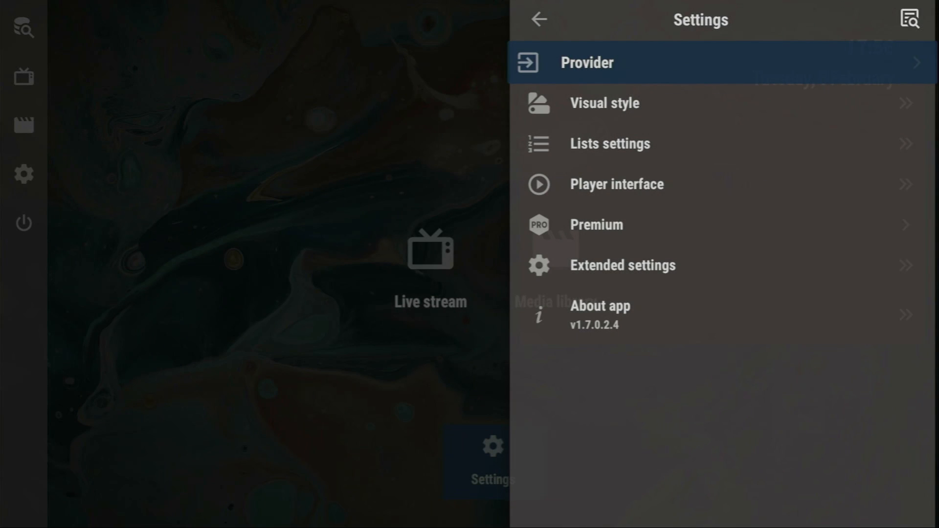
pyautogui.click(587, 62)
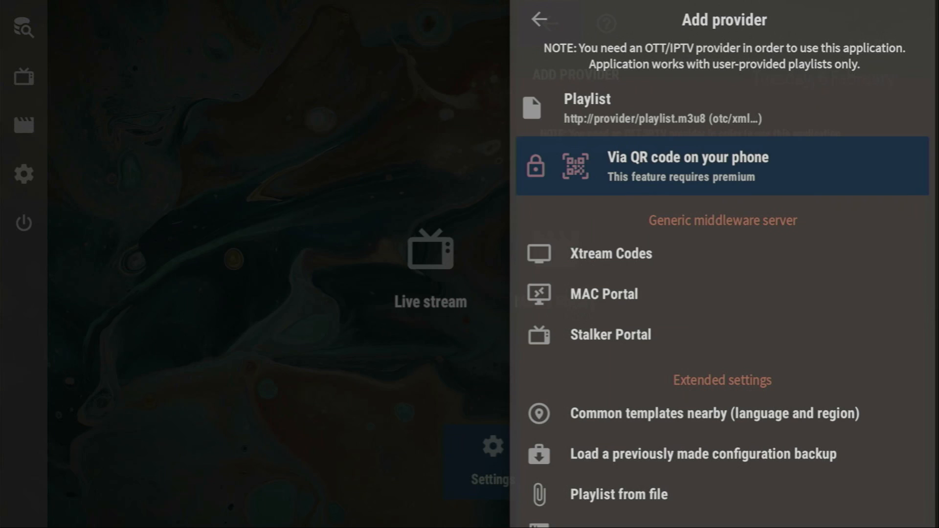
pyautogui.click(610, 253)
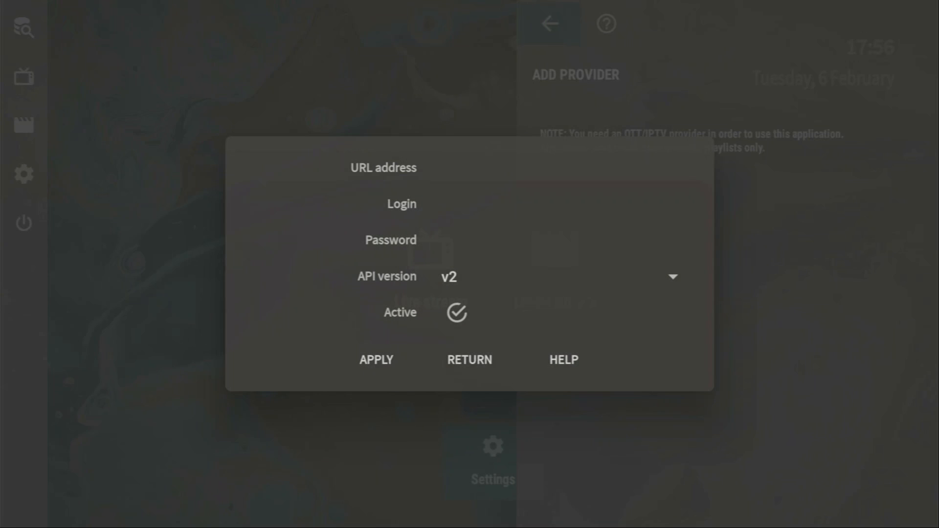
pyautogui.click(564, 169)
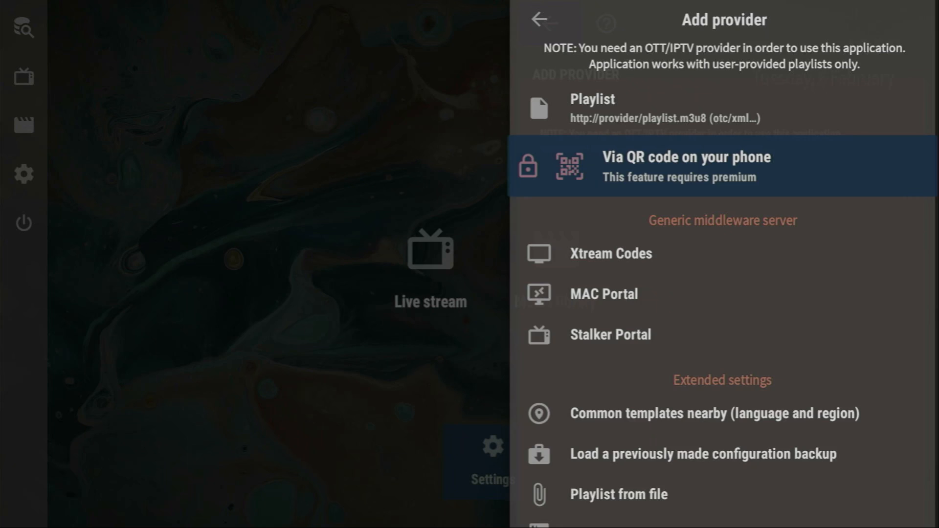
pyautogui.click(541, 18)
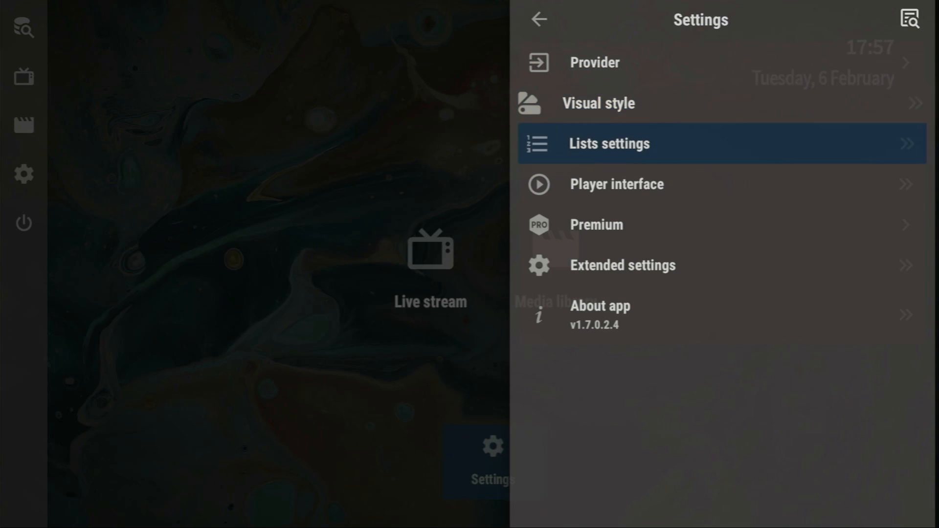
# - Open Extended settings, view Child mode, and scroll through to the startup options
pyautogui.press('down')
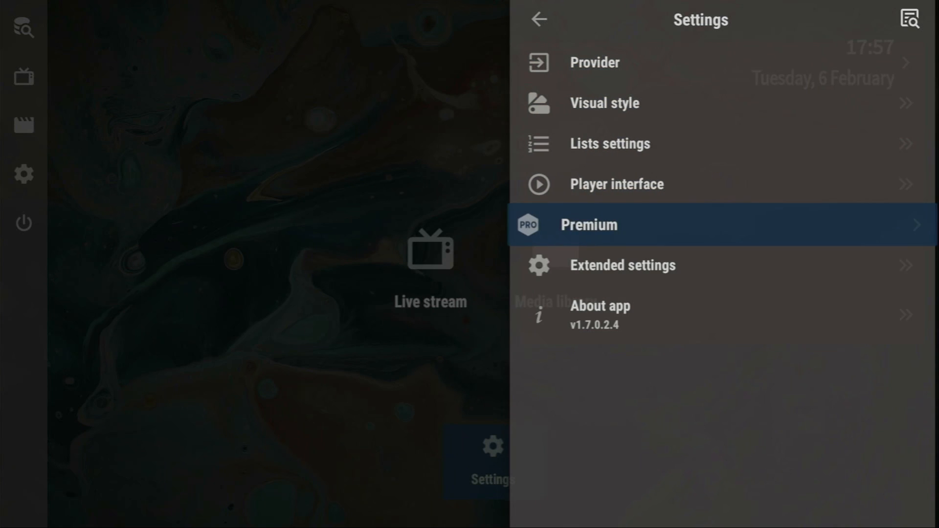
pyautogui.click(622, 266)
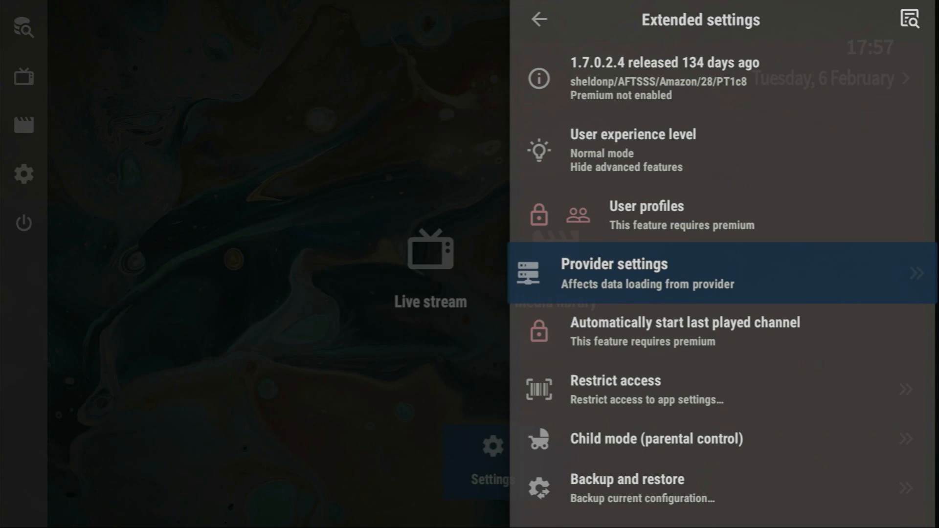
pyautogui.scroll(-3)
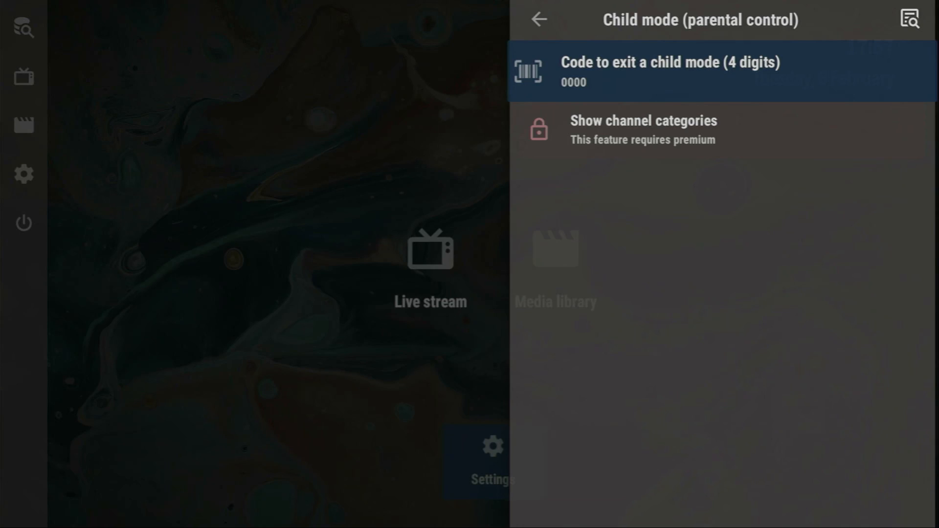
pyautogui.click(539, 19)
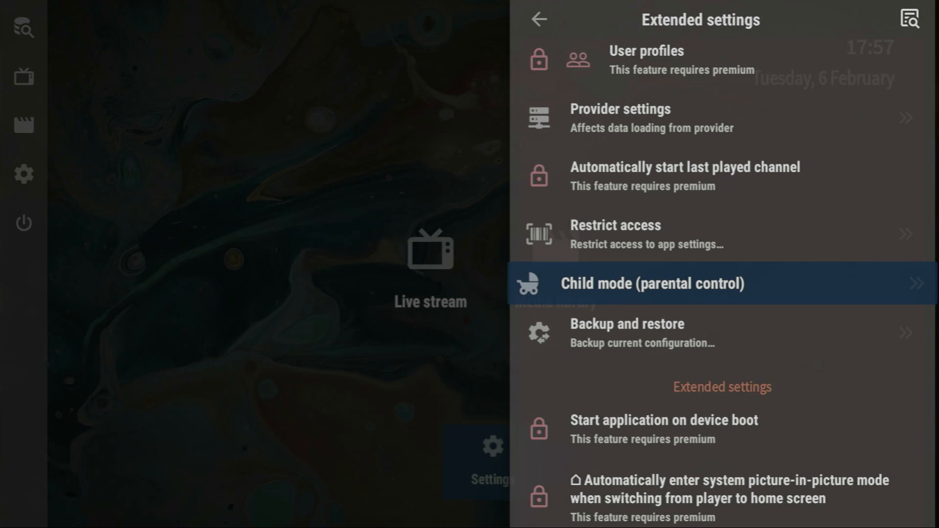
pyautogui.scroll(-3)
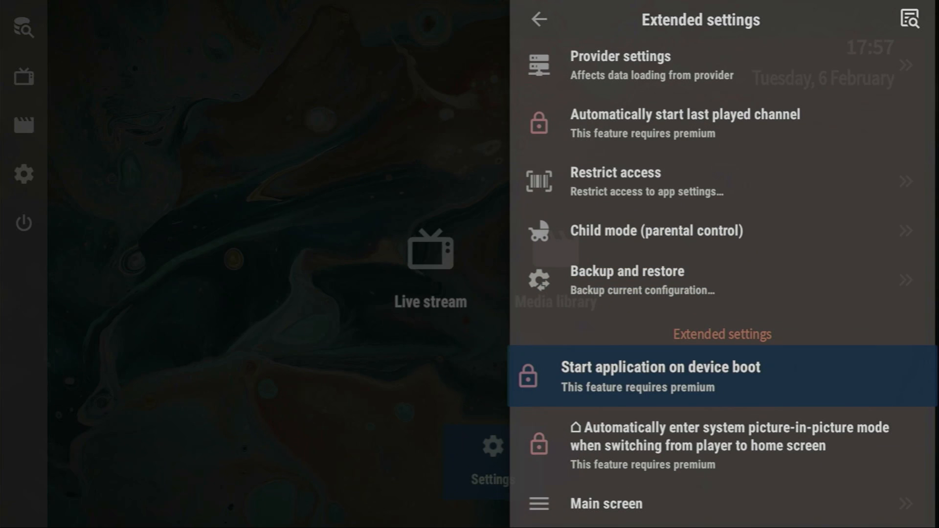